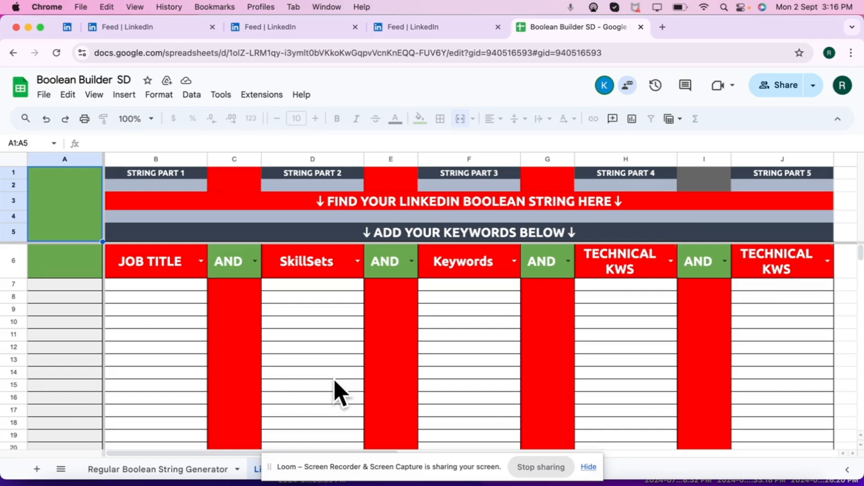
Switch to the Regular Boolean String Generator sheet to copy the row 4 string
left_click(159, 469)
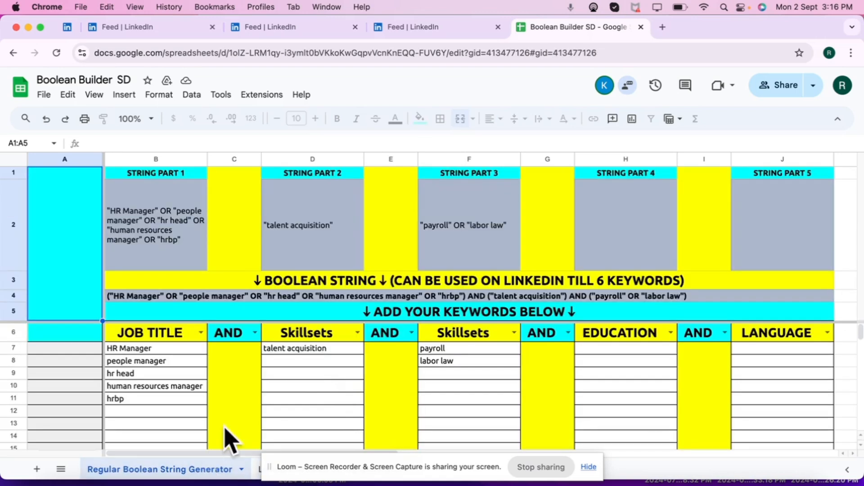
mouse_move(306, 303)
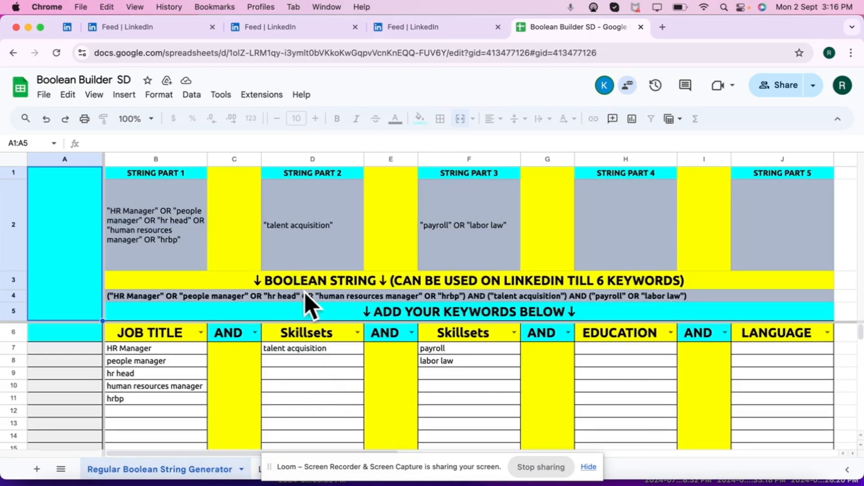
mouse_move(229, 336)
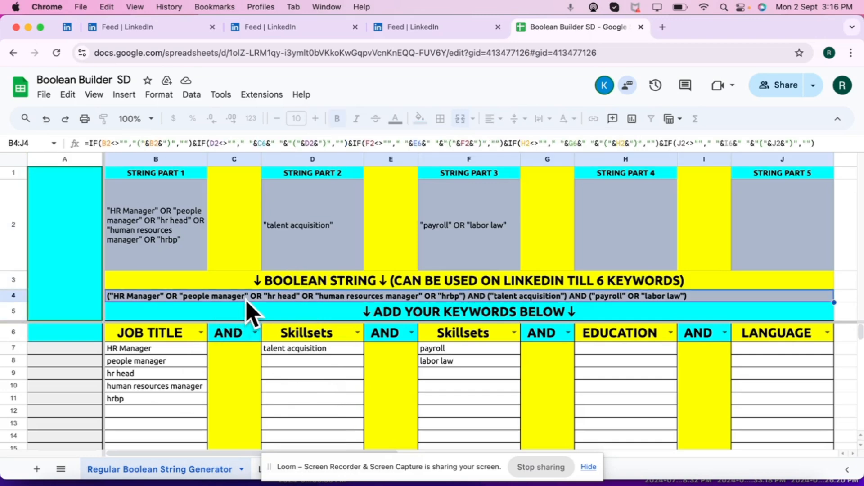
Search LinkedIn with the pasted Boolean string, which returns no results
left_click(436, 26)
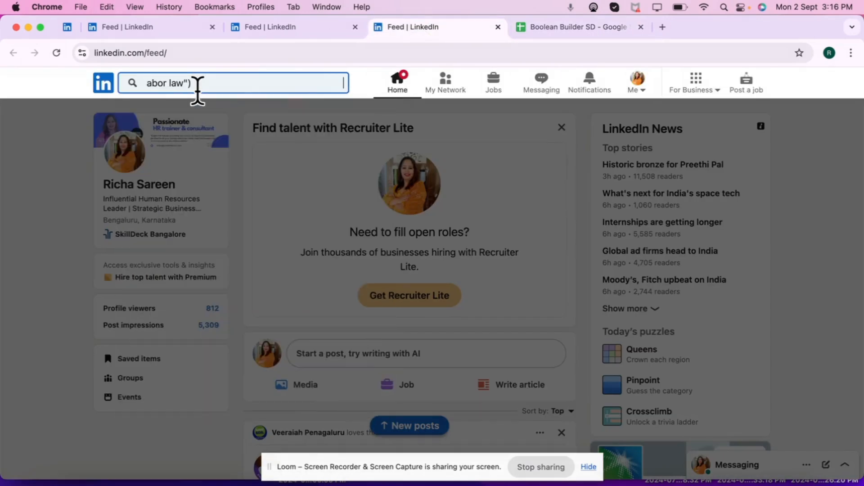
key("Enter")
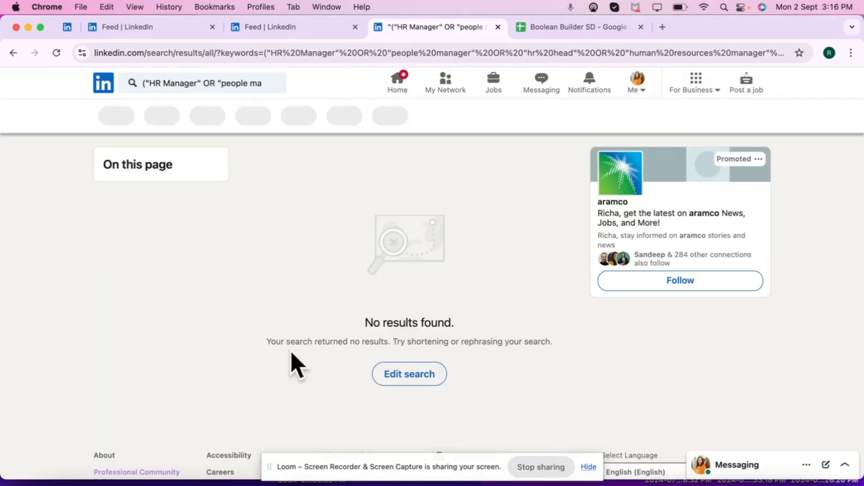
mouse_move(391, 295)
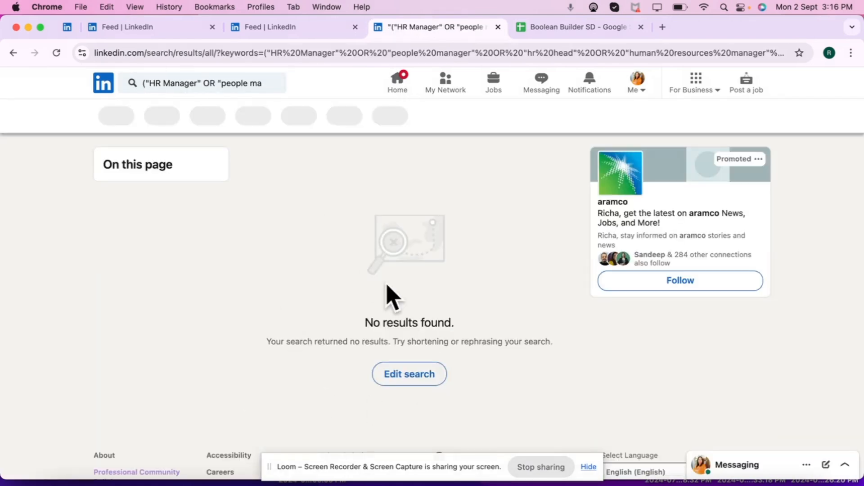
Shorten the row 4 string to HR Manager, people manager and hr head, then head to LinkedIn
left_click(575, 26)
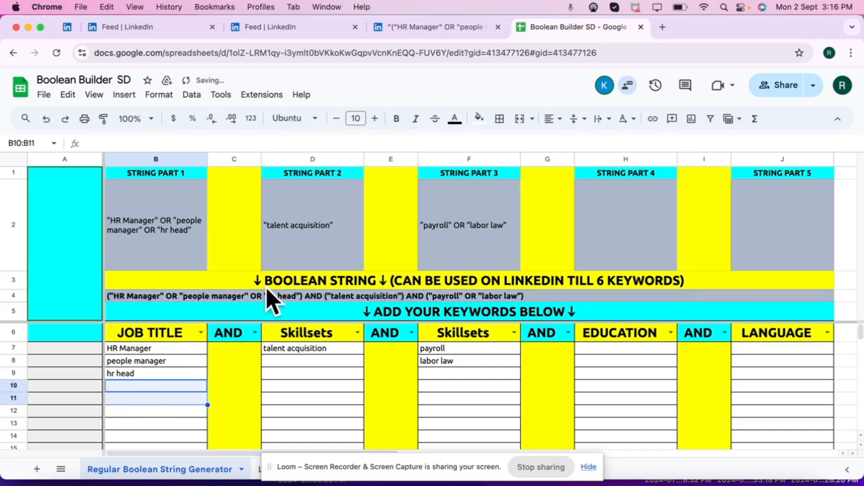
left_click(436, 27)
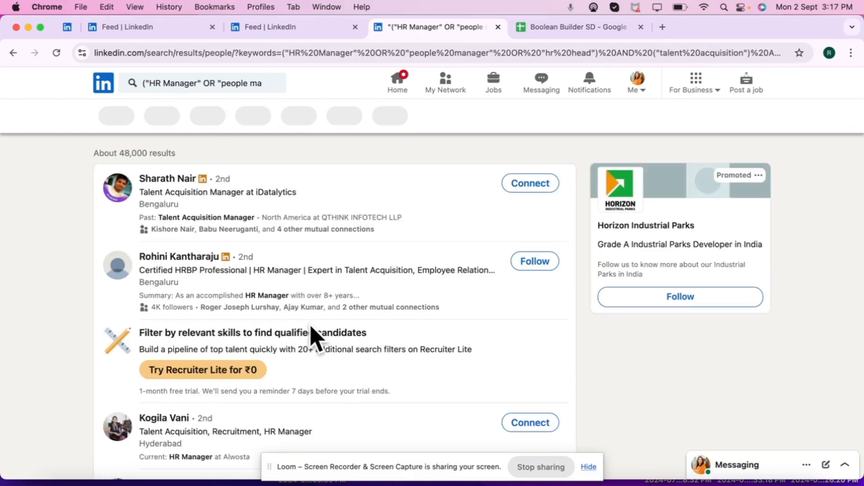
Return to the Boolean Builder spreadsheet after the 48,000-result people search
left_click(573, 26)
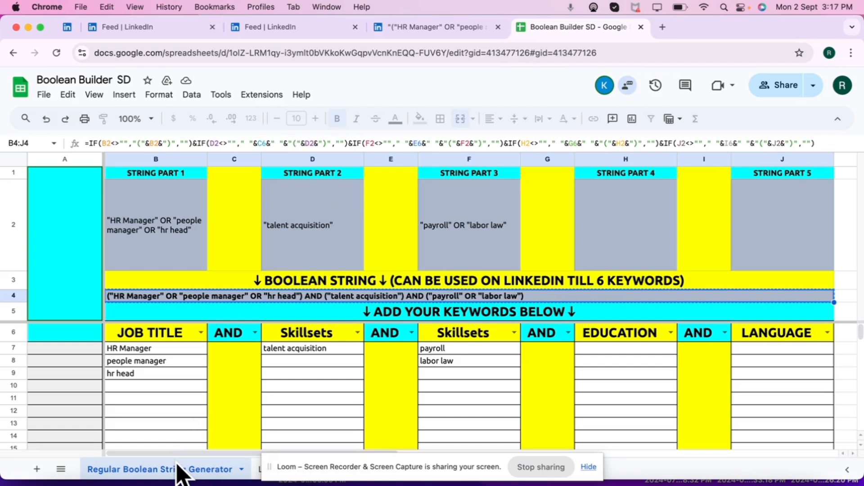
left_click(270, 26)
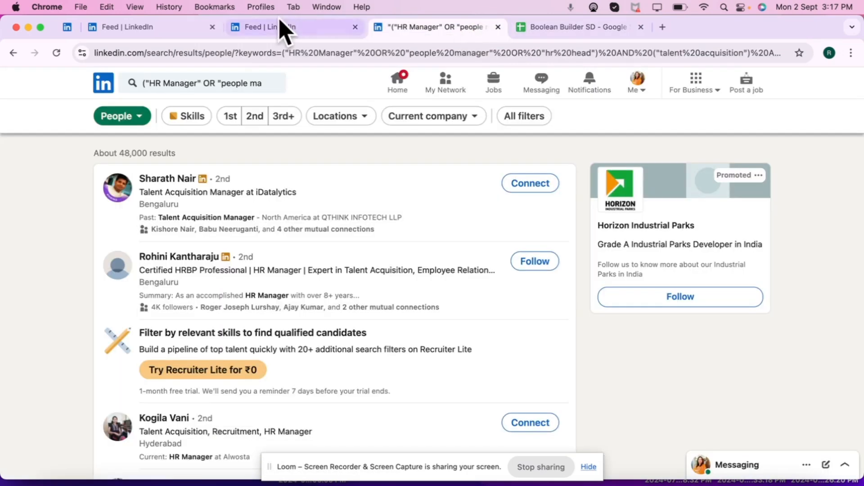
left_click(575, 26)
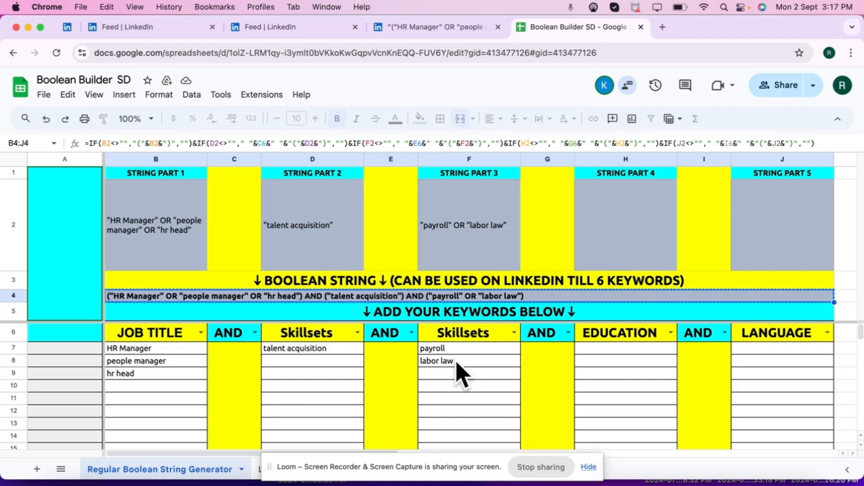
mouse_move(276, 463)
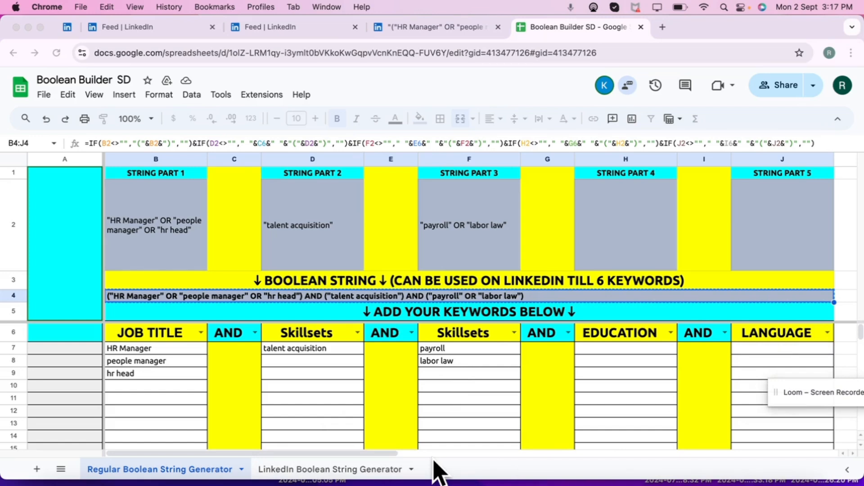
Re-enter human resources manager and feed all five titles to the LinkedIn Boolean String Generator sheet
left_click(330, 469)
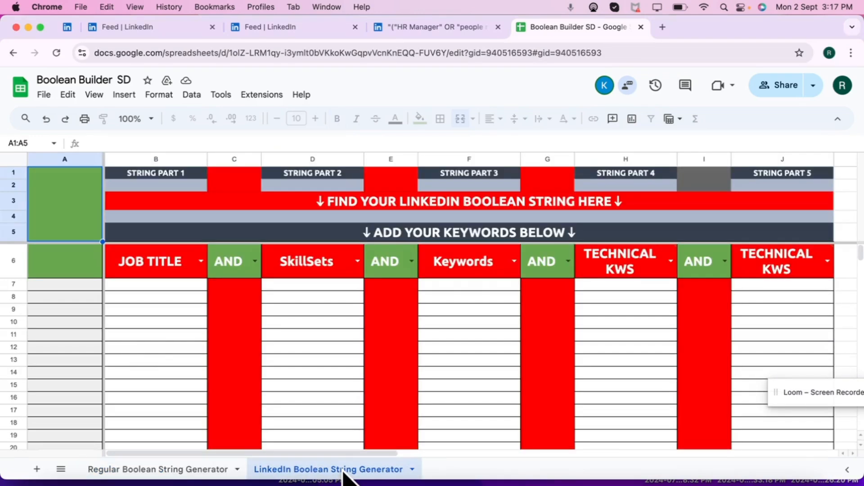
mouse_move(385, 379)
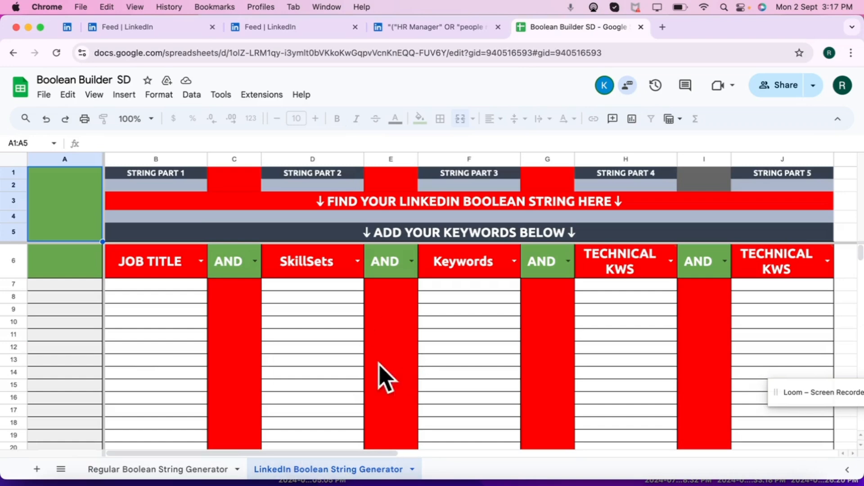
left_click(159, 469)
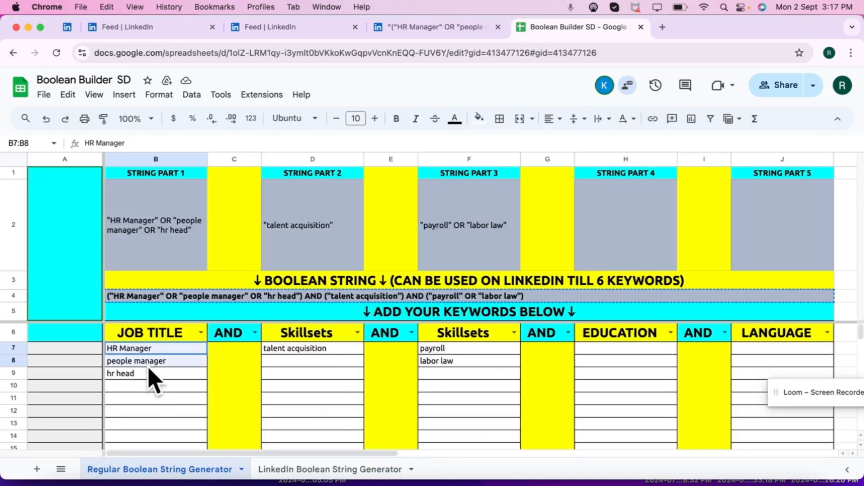
type("human resources manager")
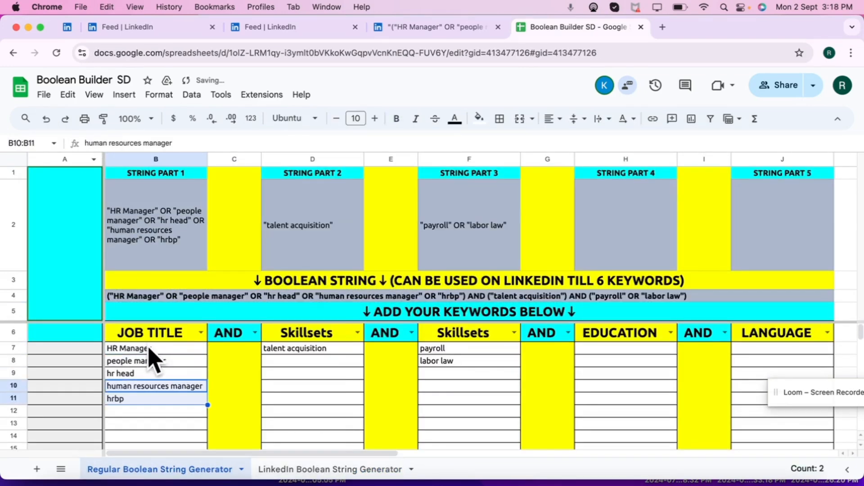
left_click(333, 469)
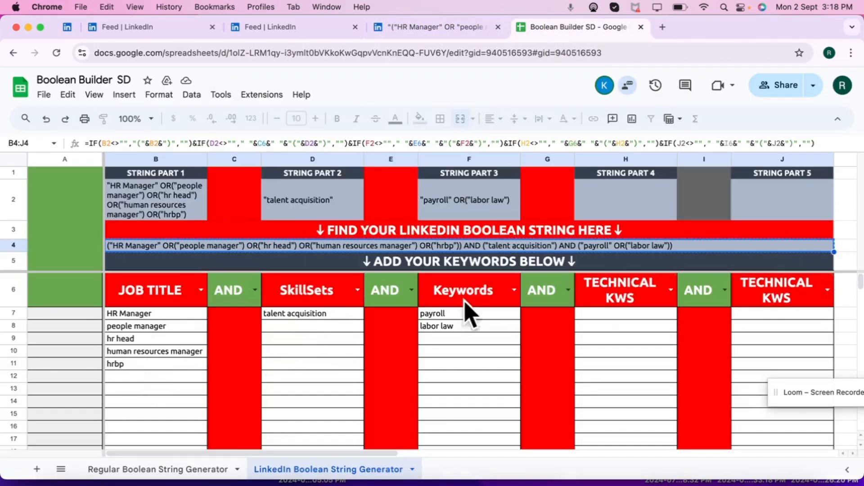
Search LinkedIn people with the nested five-title string (~178,000 results) and return to Sheets
left_click(436, 27)
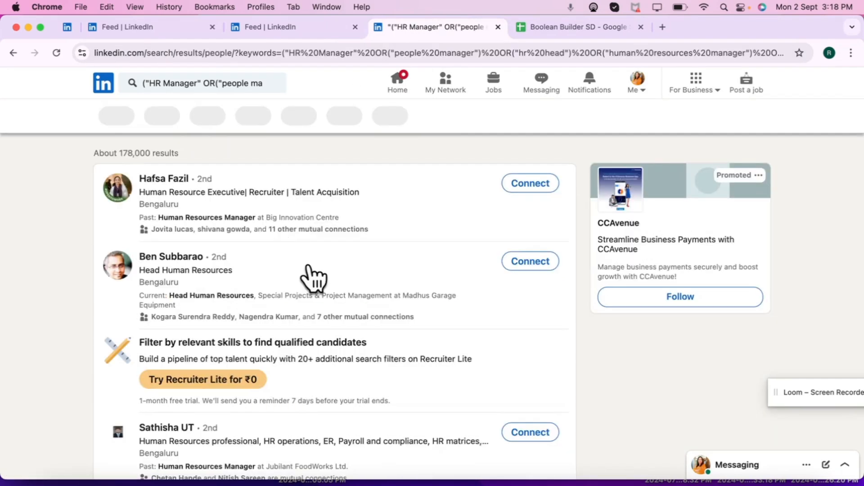
left_click(573, 26)
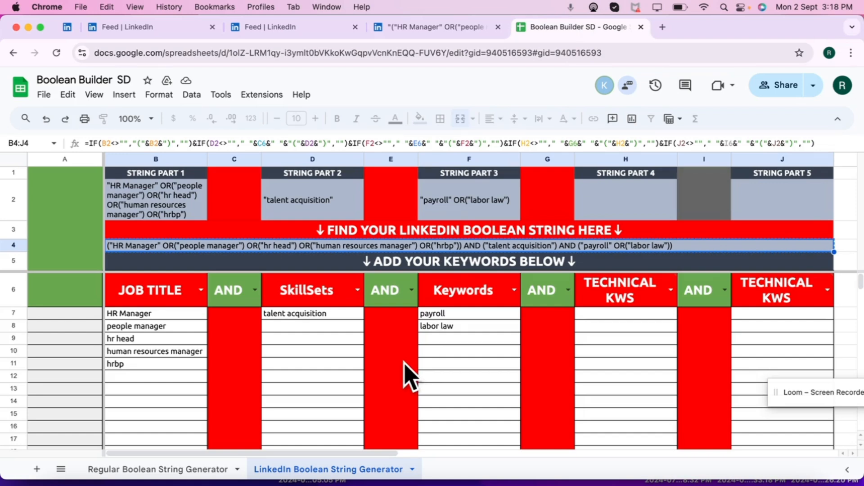
Start the F11 string with ("hr manager" OR("people manager")
left_click(468, 362)
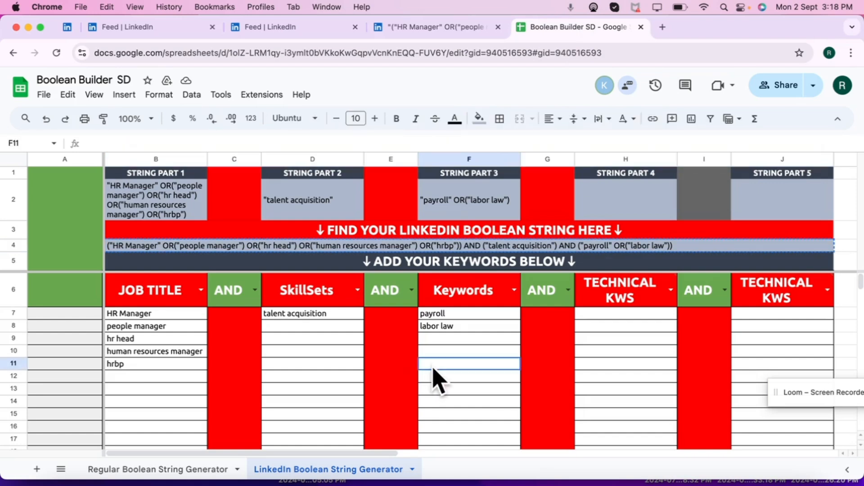
left_click(468, 364)
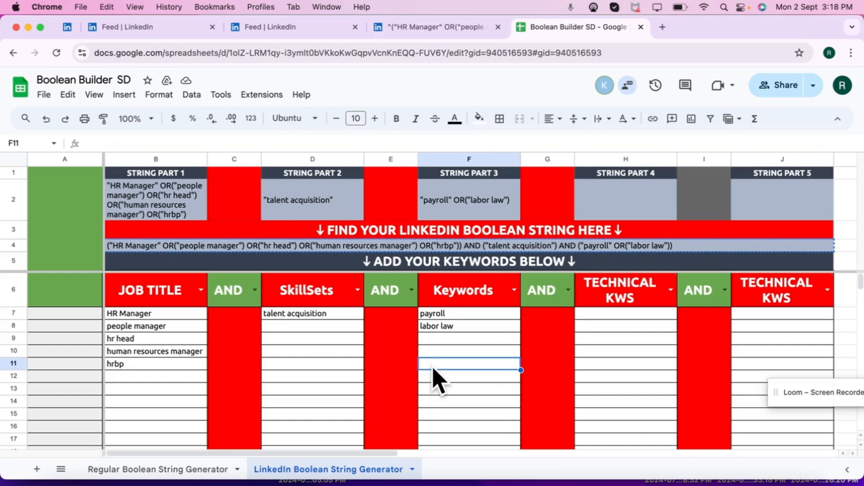
type("(")
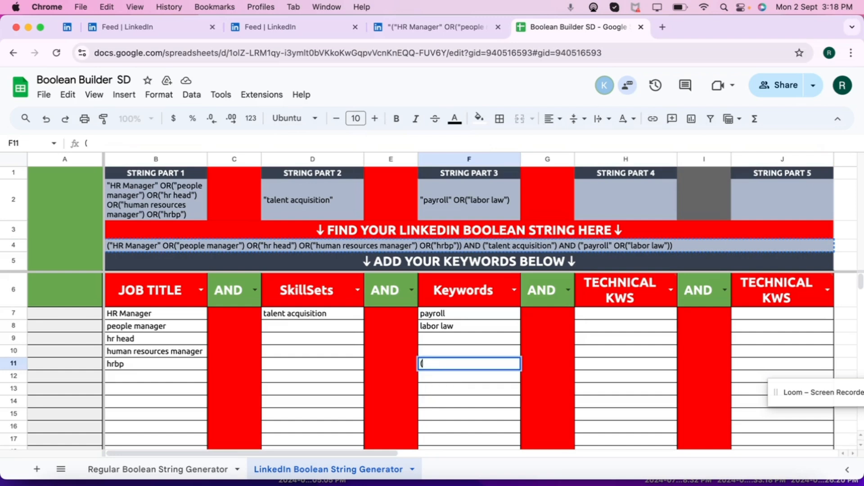
type("hr")
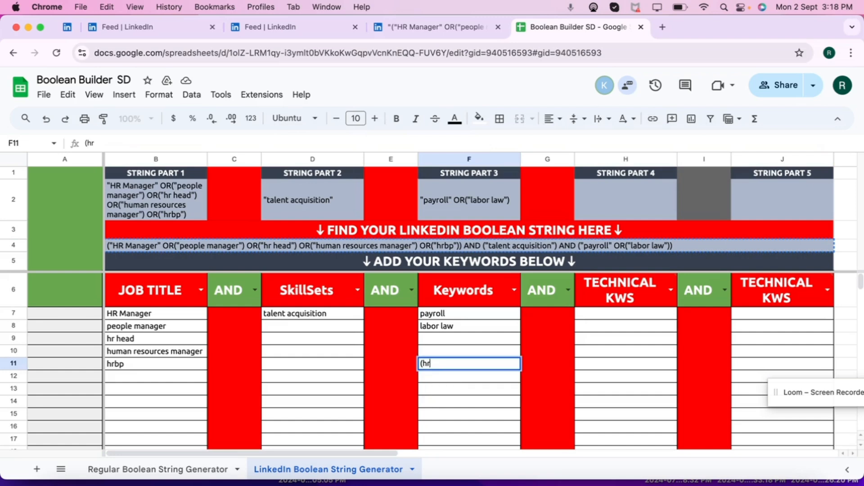
type("manager\"")
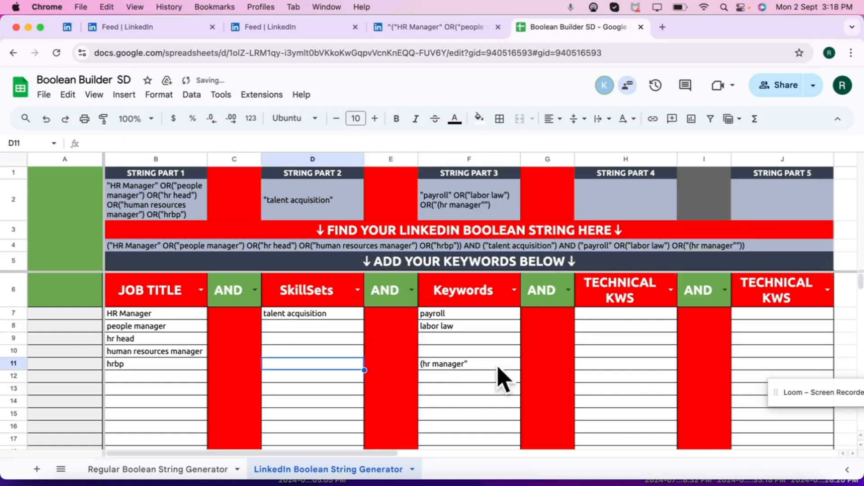
left_click(468, 363)
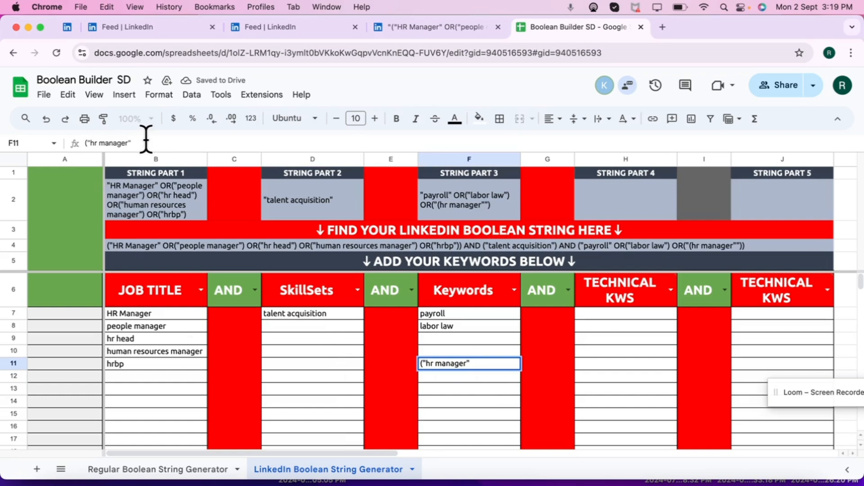
type("OR(\"peop")
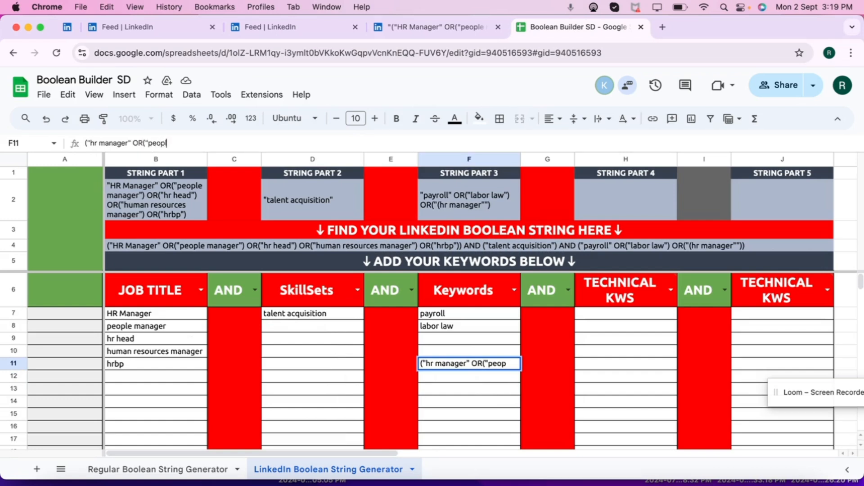
type("le manager\"")
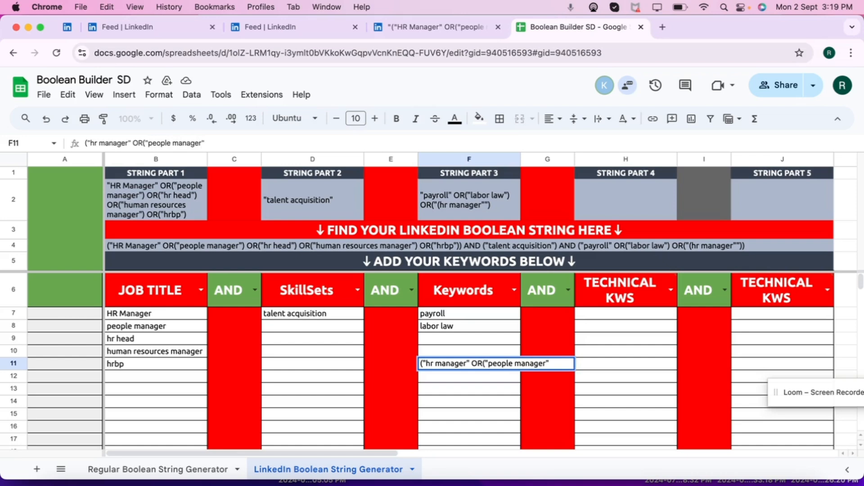
type(")")
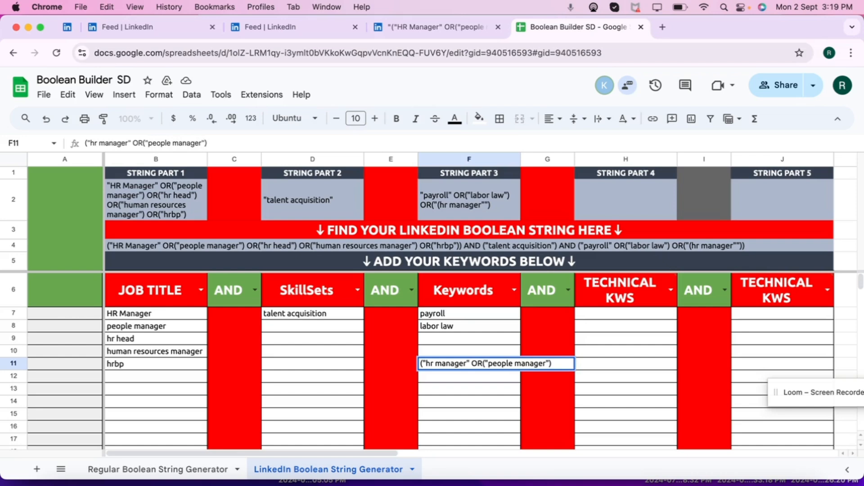
Extend F11 with OR("hr head") OR("human resources manager") OR("hrbp")
type("OR")
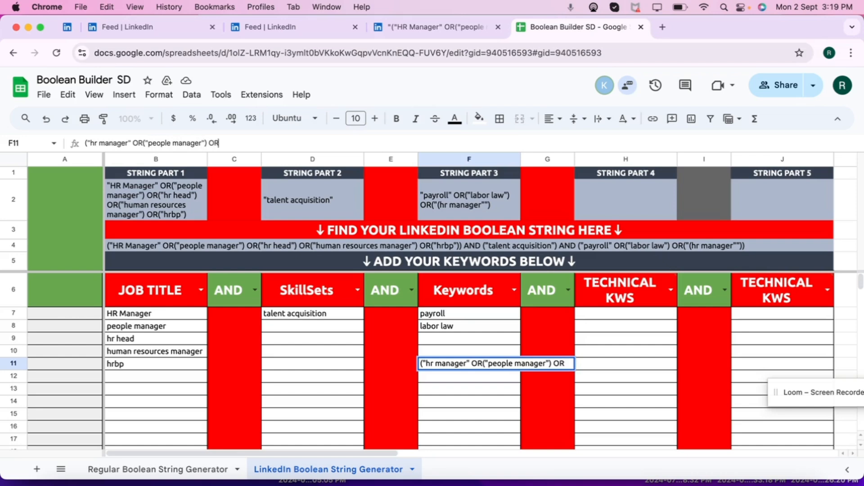
type("(")
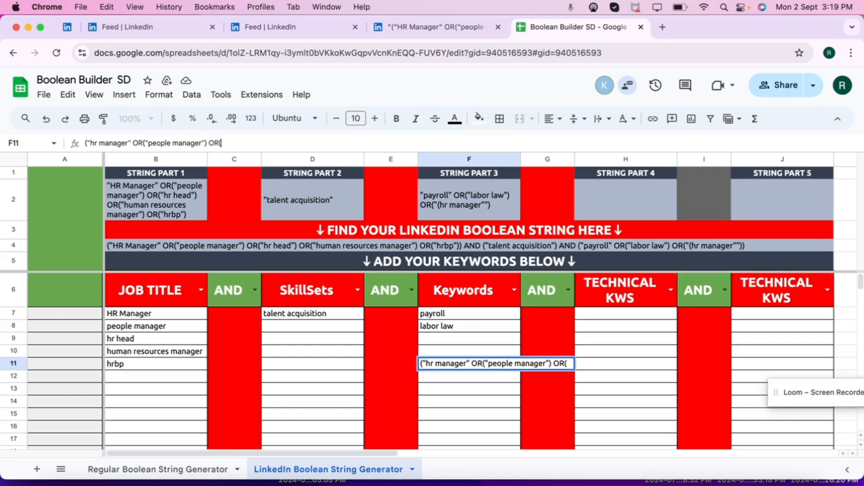
type("hr head")
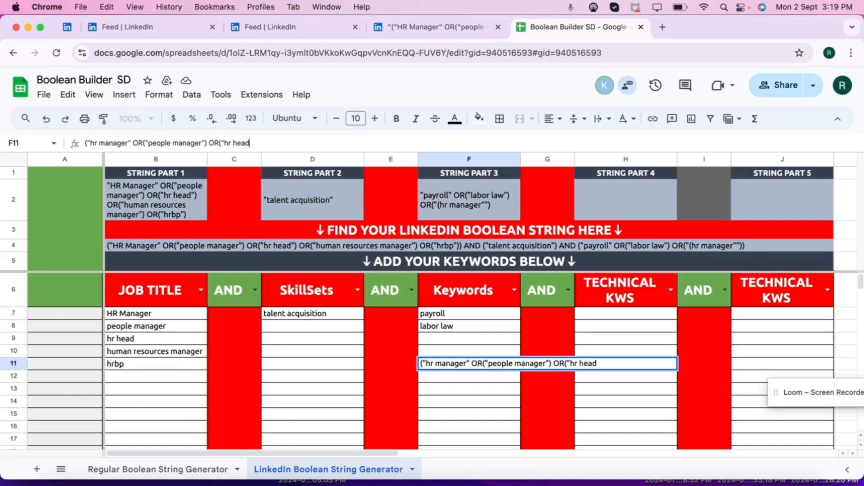
type("\"")
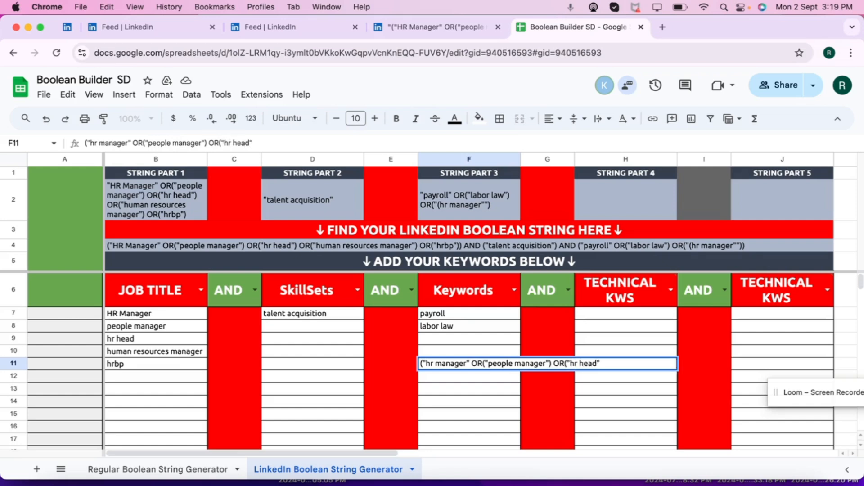
type(")")
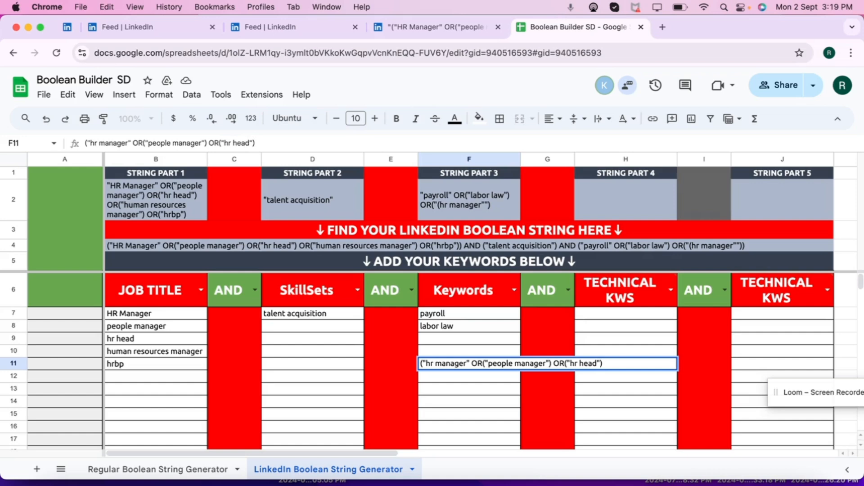
type("OR")
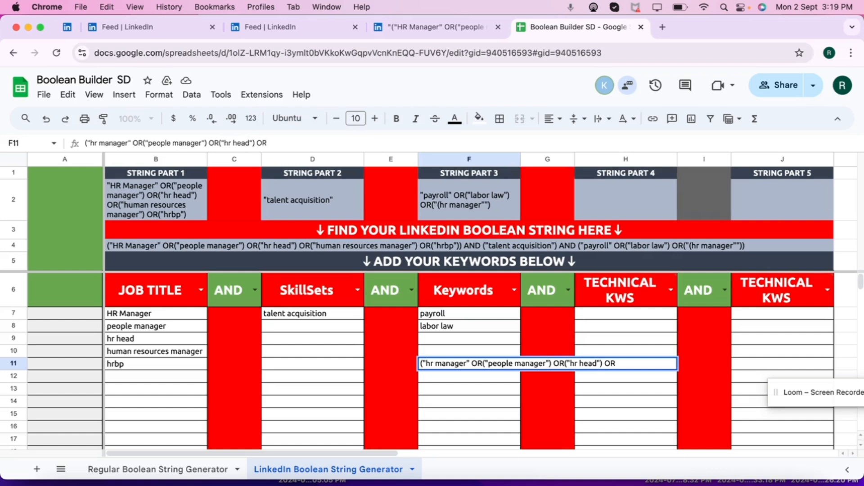
type("\"human r")
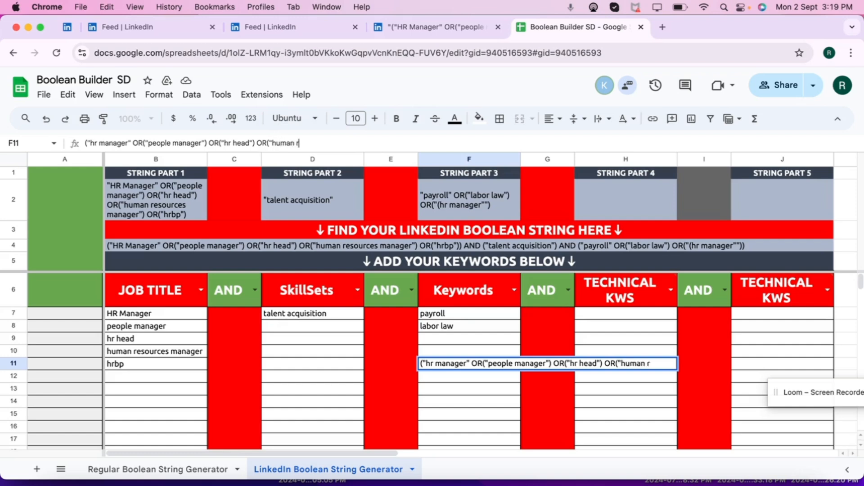
type("esources")
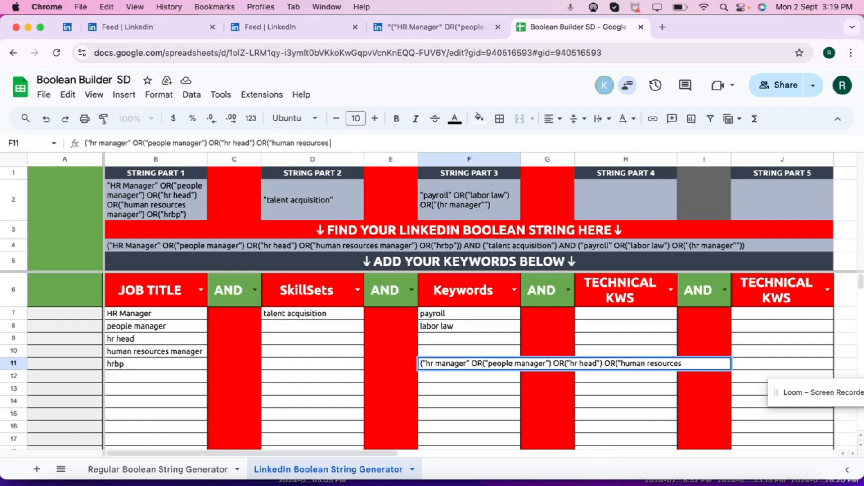
type("manager\"")
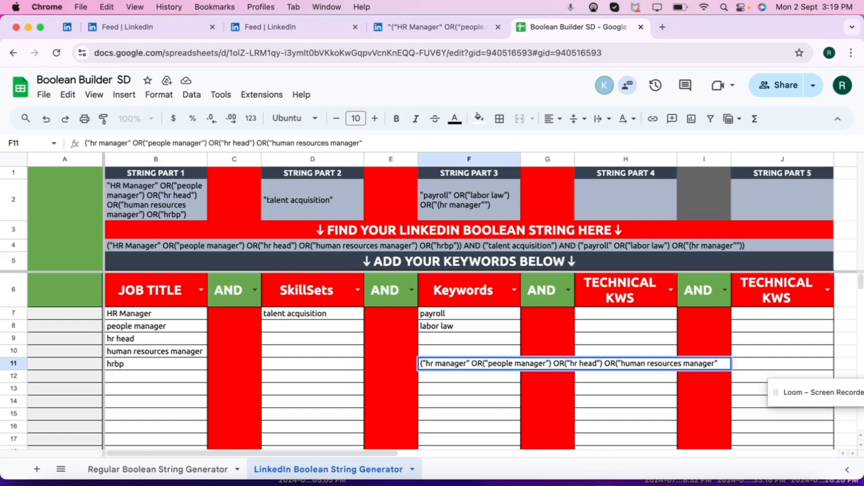
type("OR")
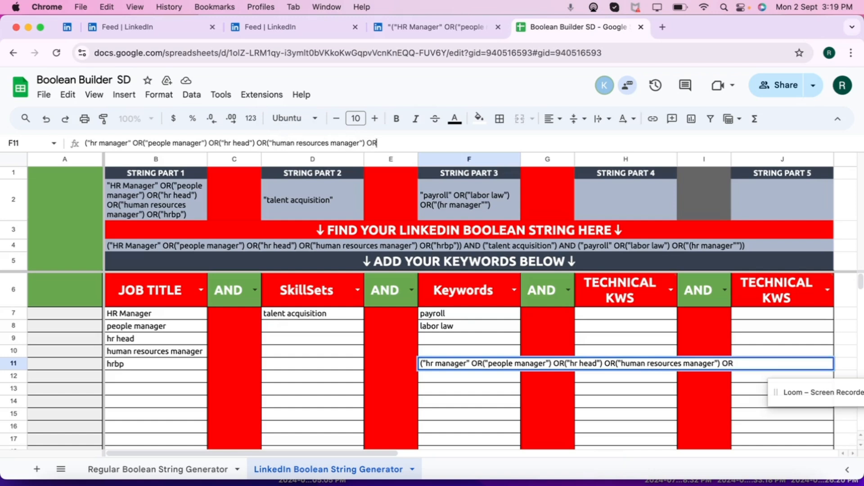
type("(")
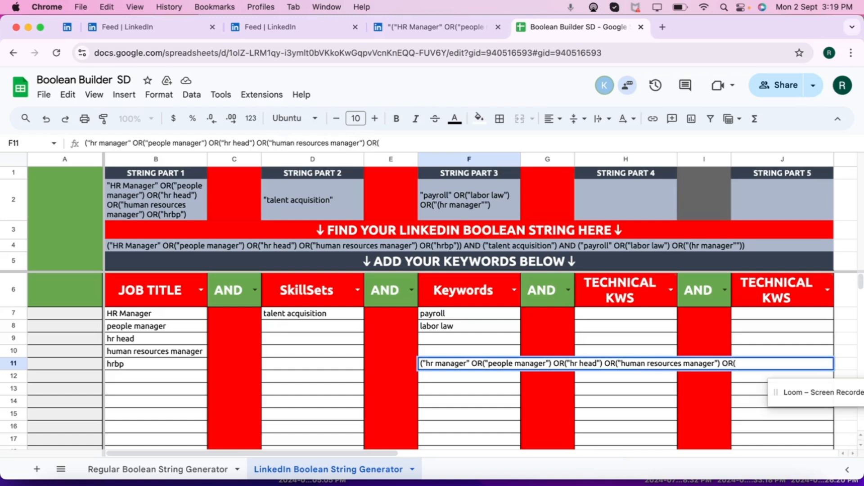
type("hrbp\"")
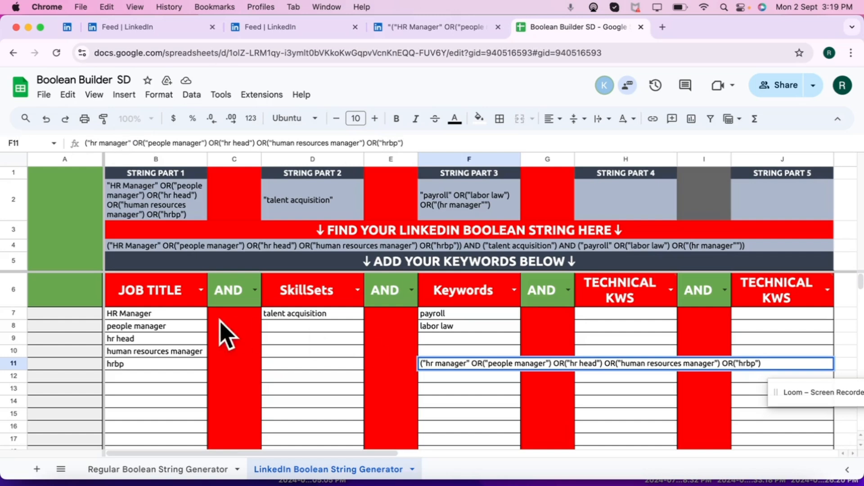
mouse_move(185, 380)
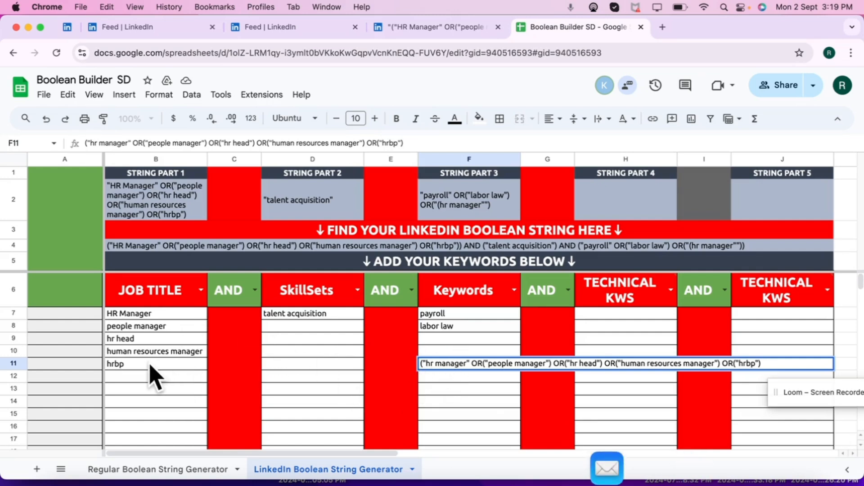
mouse_move(772, 367)
type(")")
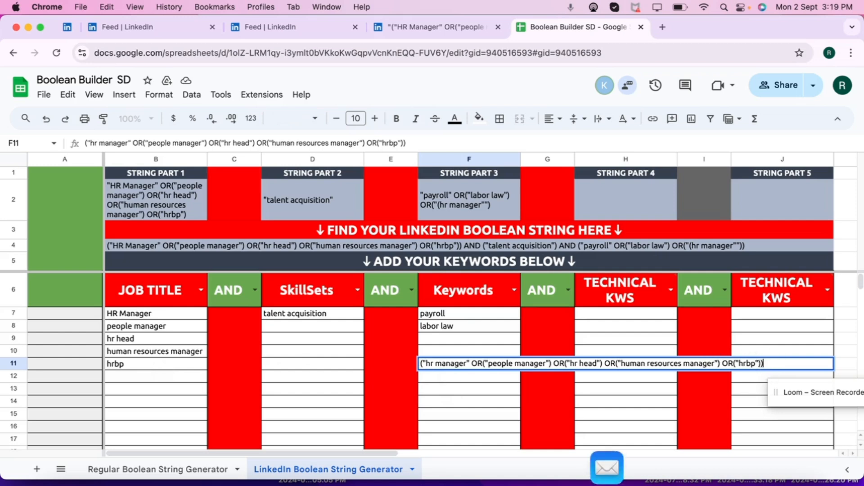
Append AND ("talent acquistion") AND ("payroll" to the F11 string
type("AND")
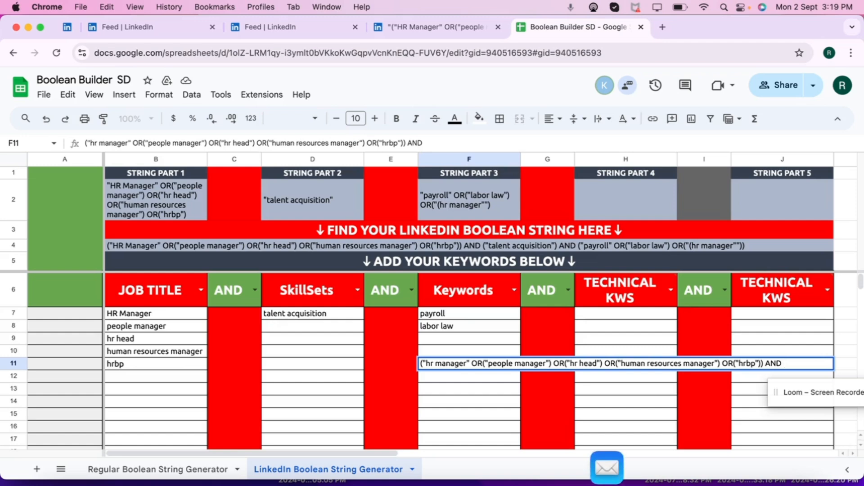
type("(\"talenta")
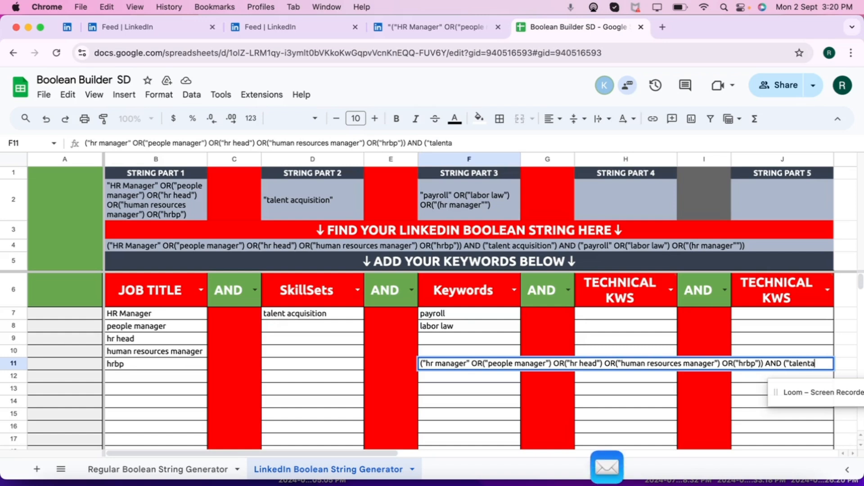
type("alent acq")
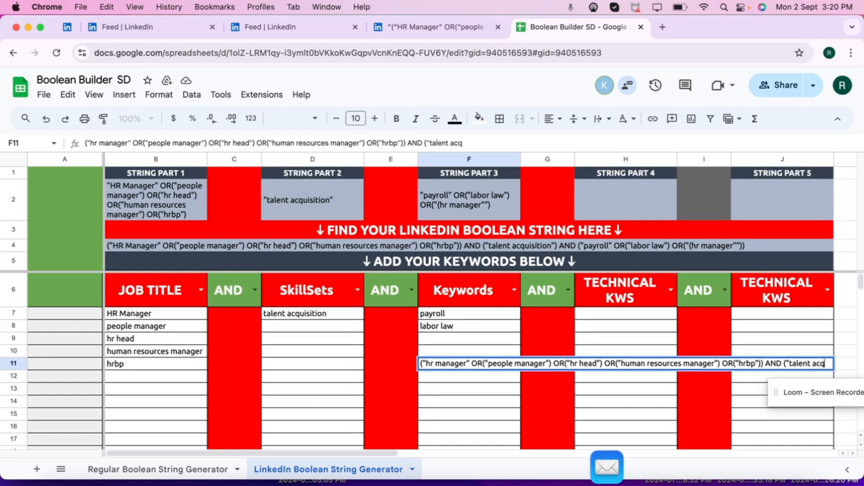
type("uistion\"")
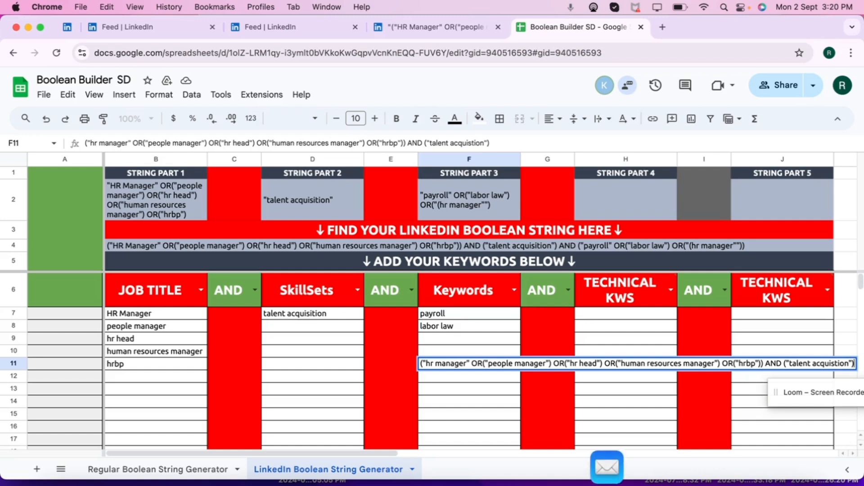
type("AND")
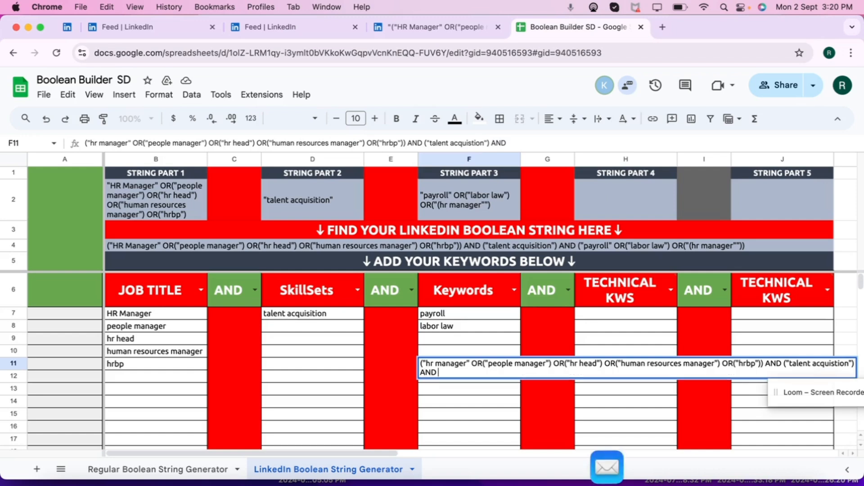
type("(")
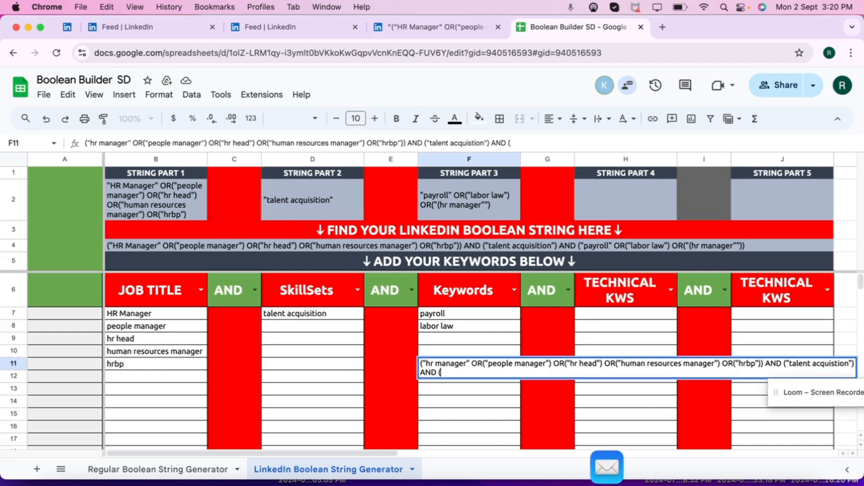
type("payroll\"")
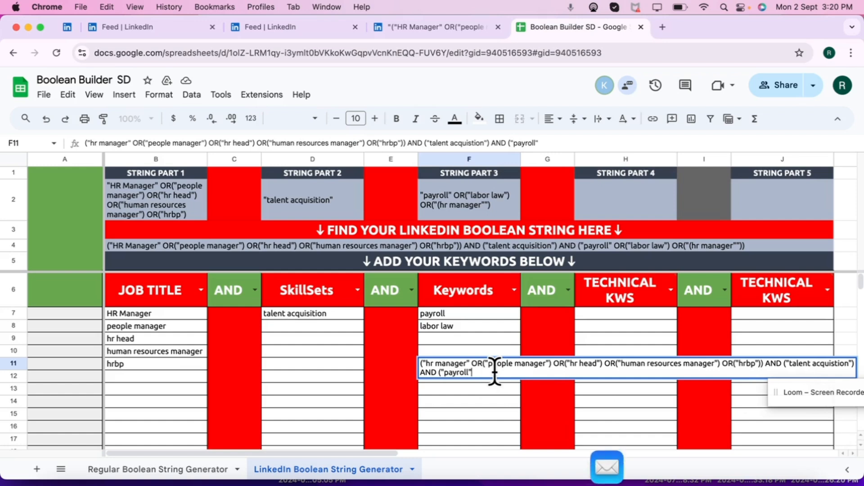
Close the payroll group with OR("labor law")) and commit F11
type("OR(")
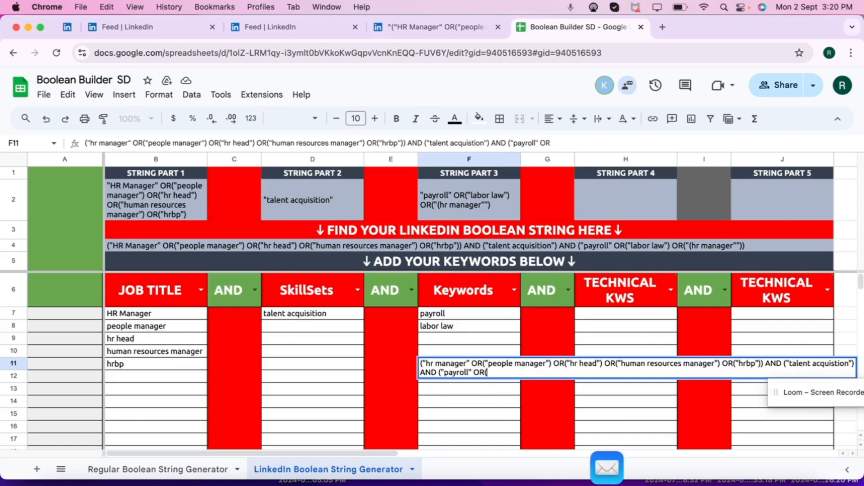
type("lab")
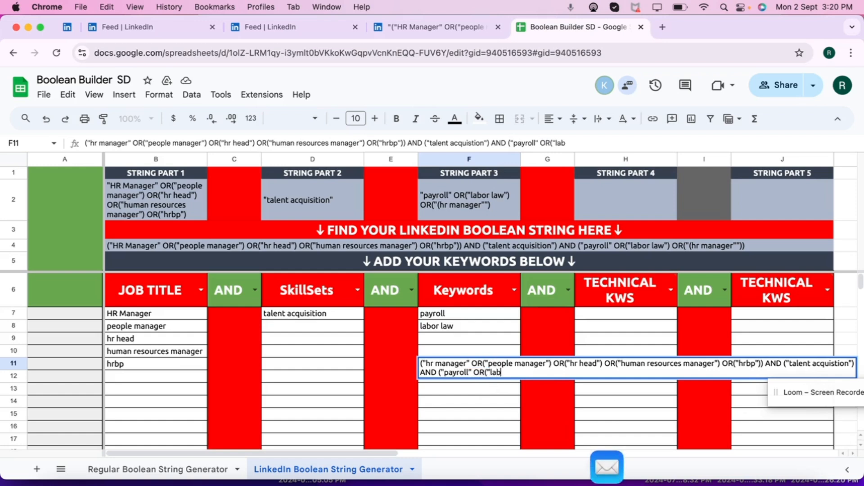
type("or")
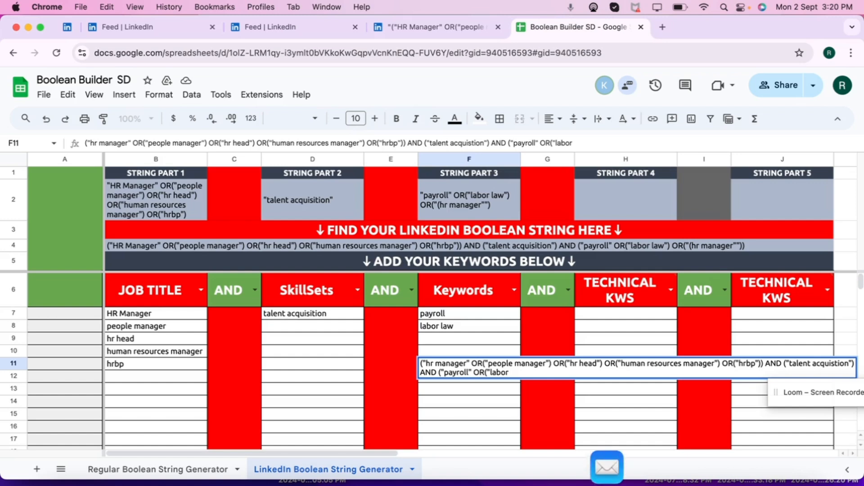
type("law\")")
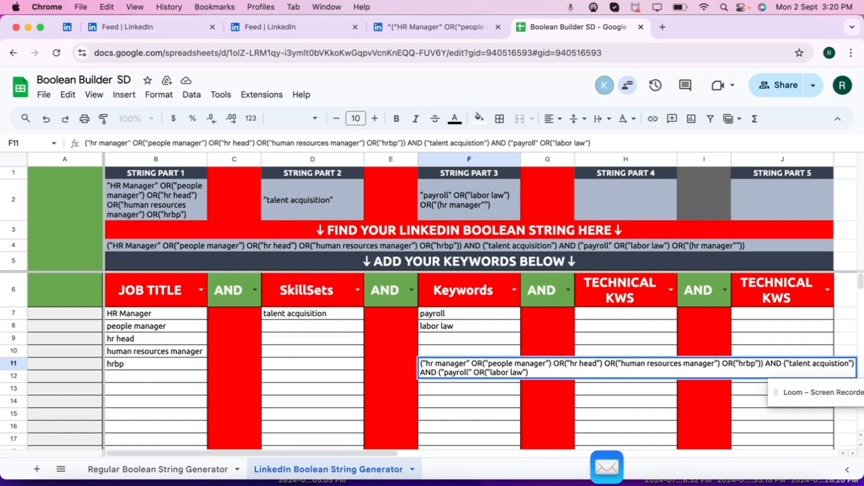
type(")")
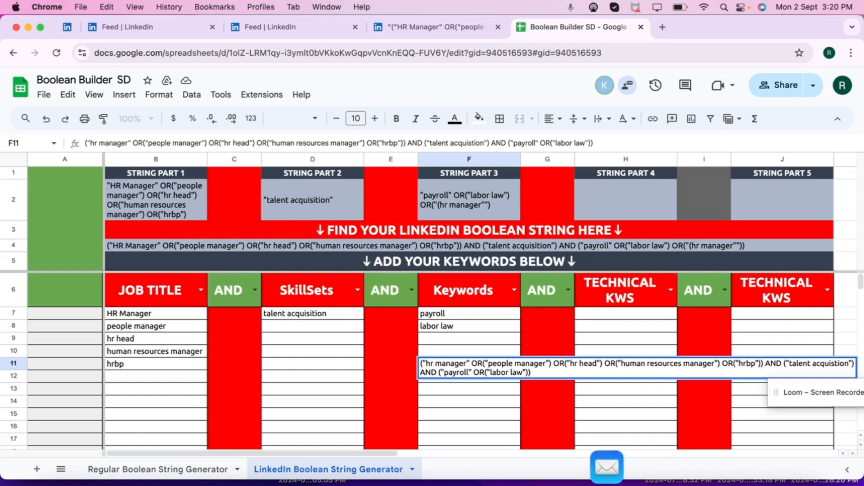
mouse_move(548, 392)
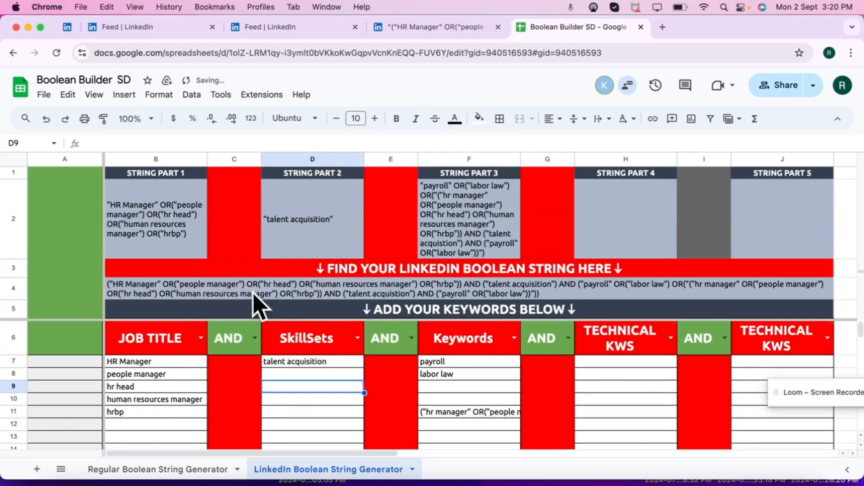
Check the regenerated row 4 string, glance at the LinkedIn tabs and return to the spreadsheet
left_click(468, 288)
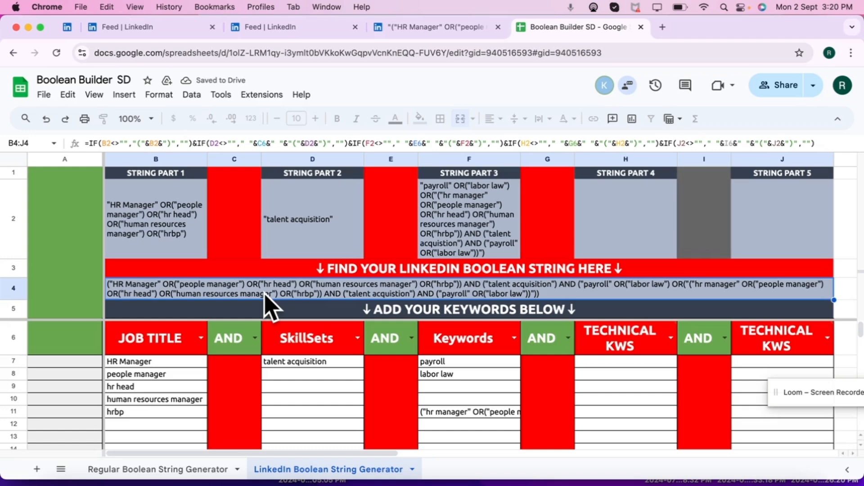
left_click(270, 27)
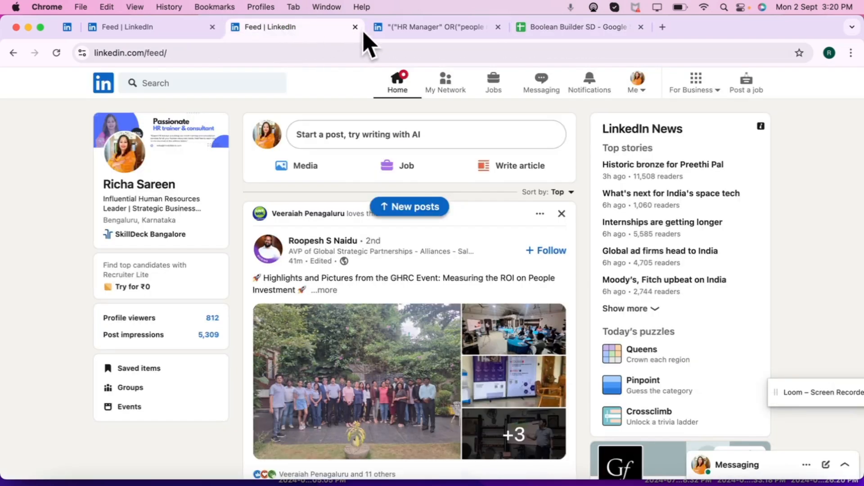
left_click(436, 26)
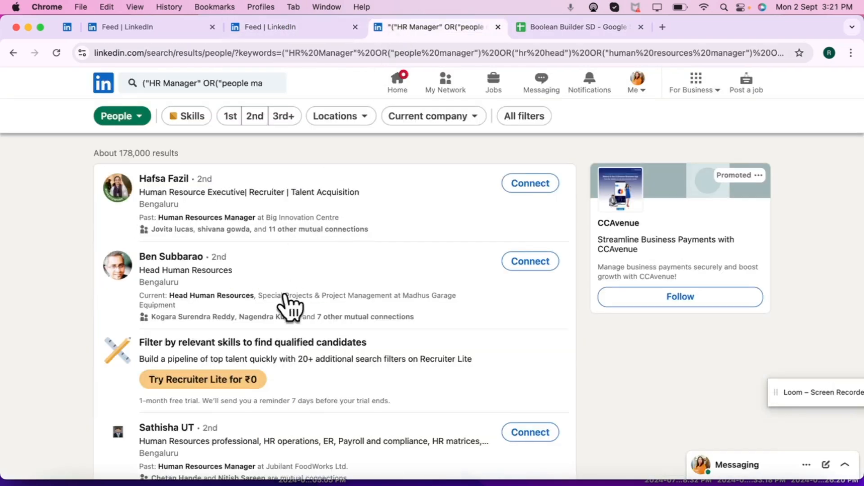
mouse_move(573, 26)
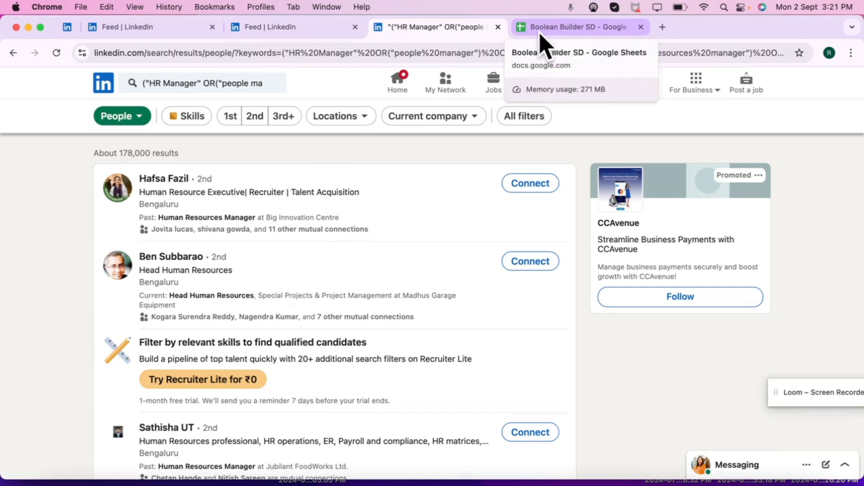
left_click(574, 26)
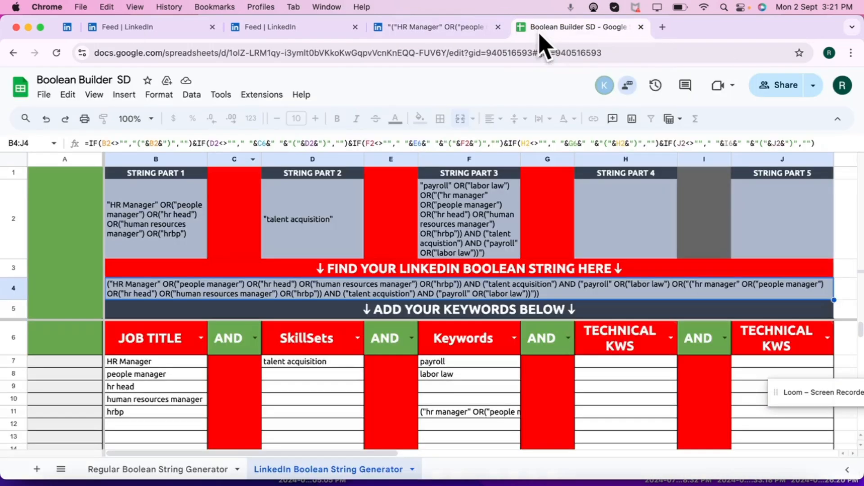